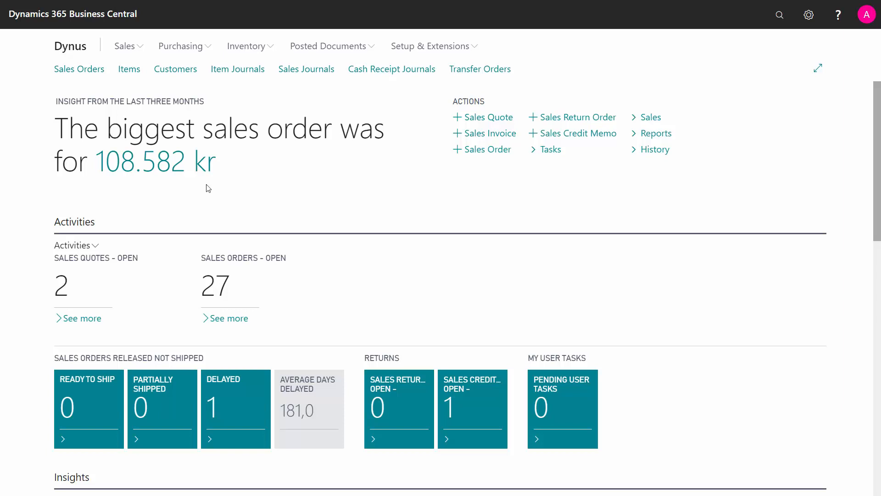
Step: Go to the Sales Orders list from the Role Center navigation bar
left_click(79, 68)
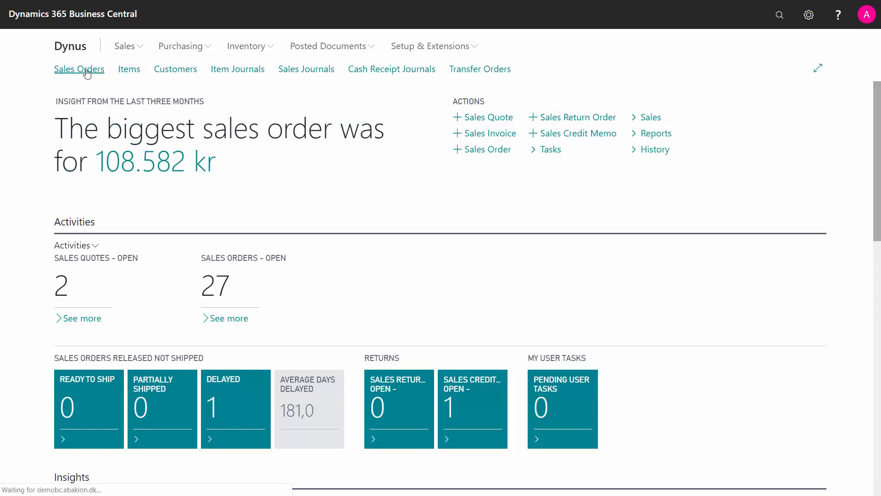
left_click(79, 69)
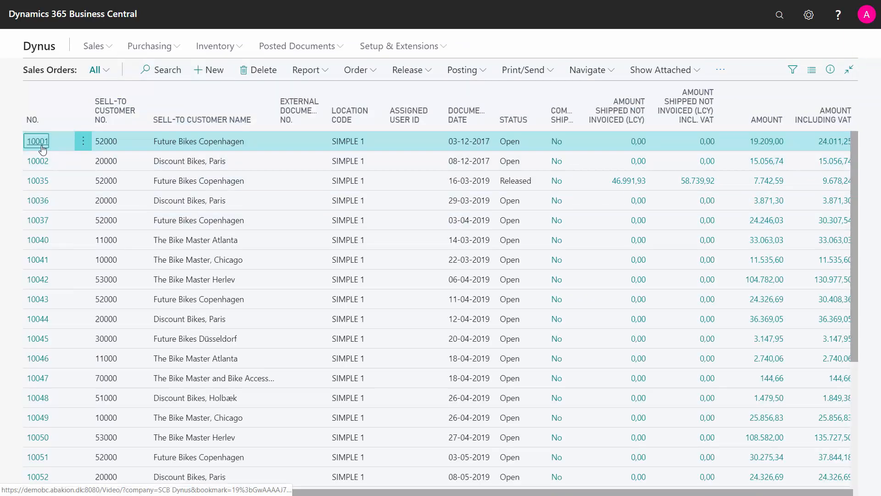
Step: View the header dimension entries of sales order 10001 (PROJECT 13 Future Bikes)
left_click(36, 141)
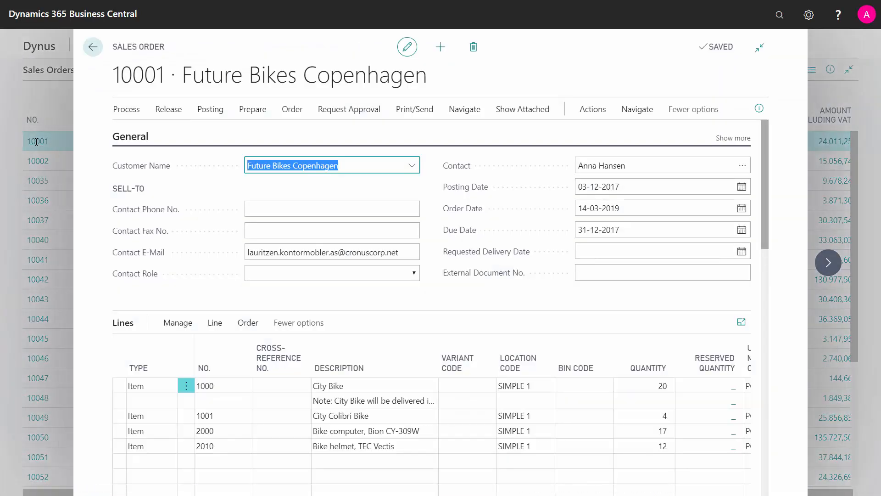
left_click(331, 208)
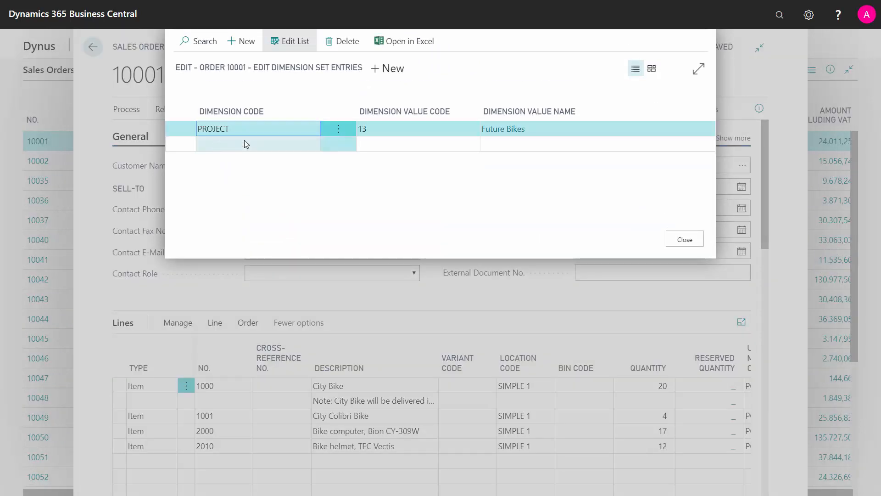
Step: Add a DEPARTMENT dimension with value A (Bicycles) to the order header
left_click(257, 143)
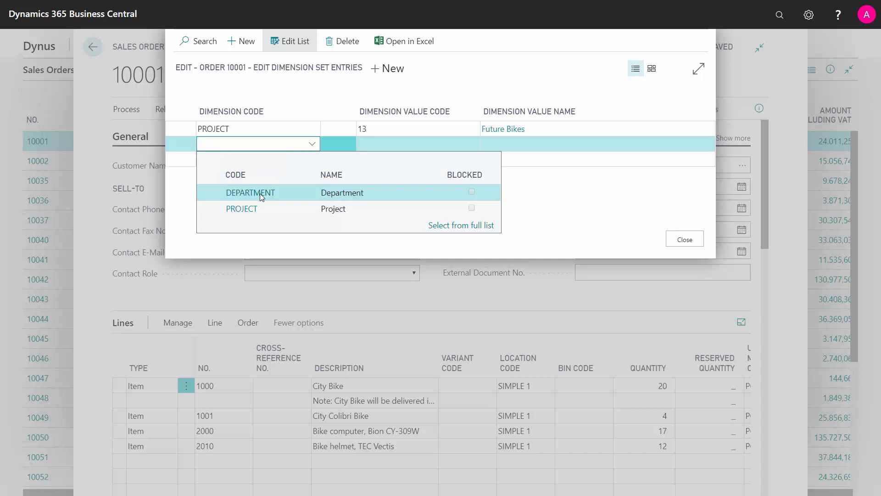
left_click(250, 192)
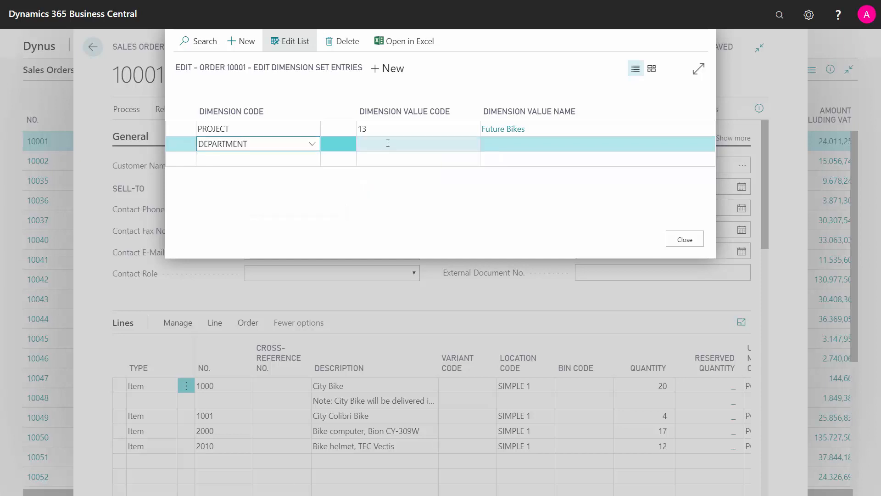
type("A")
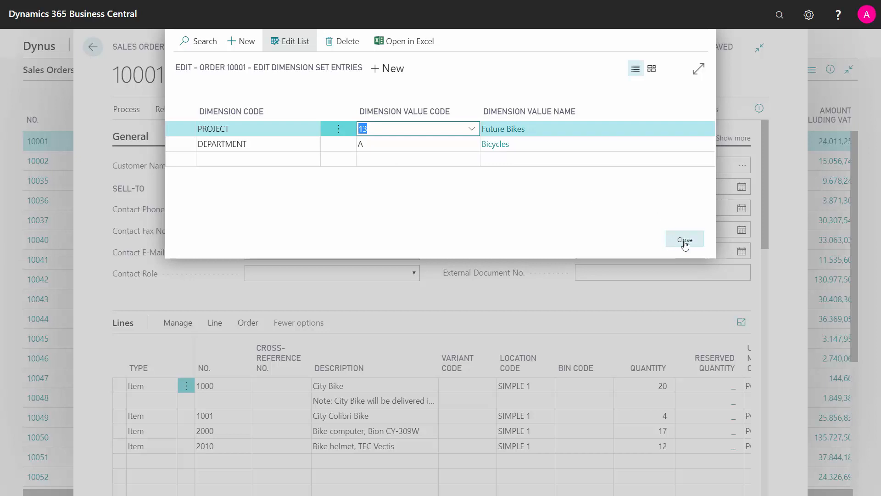
Step: Close the header dimensions and confirm updating the order lines with the change
left_click(684, 238)
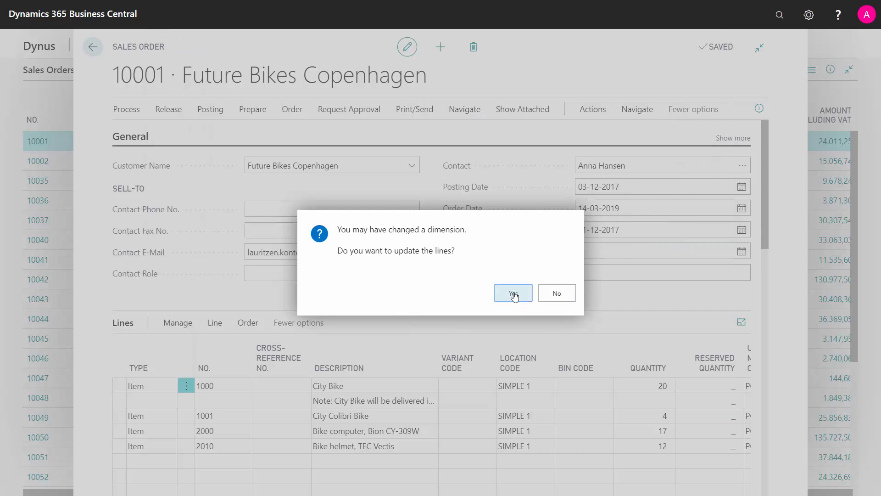
left_click(512, 293)
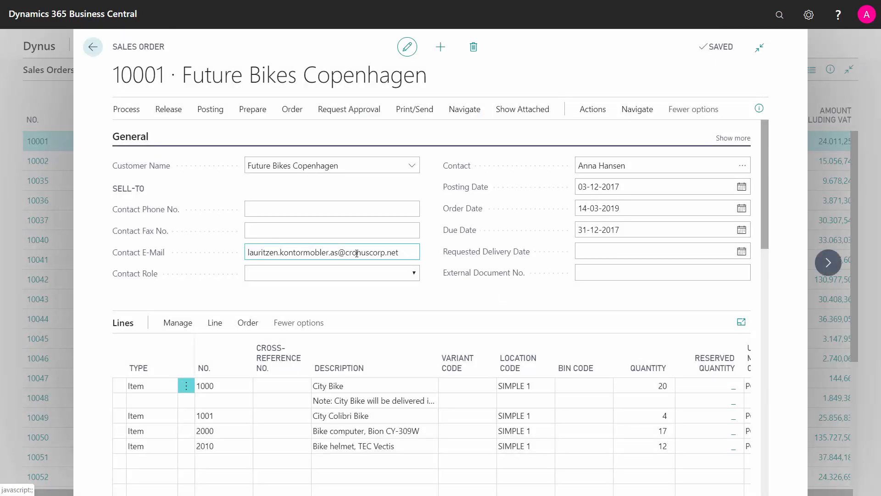
left_click(156, 431)
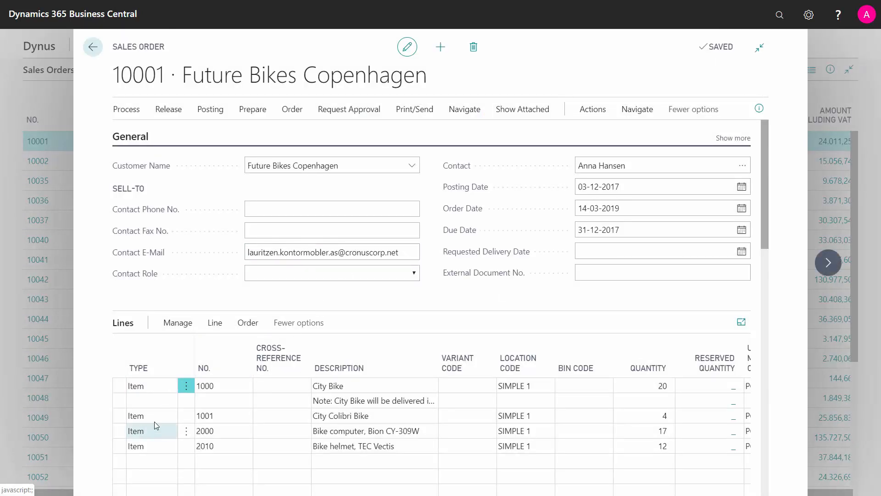
left_click(219, 386)
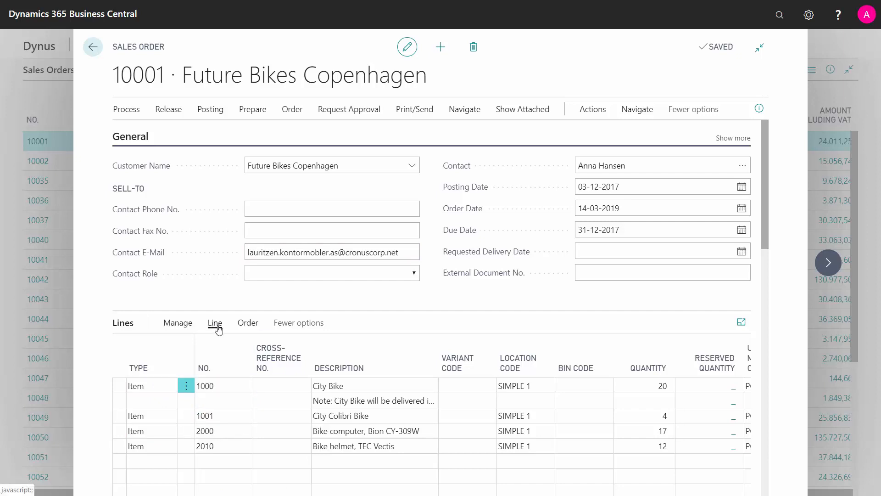
Step: In the first line's dimensions, change PROJECT from 13 to 11
left_click(402, 344)
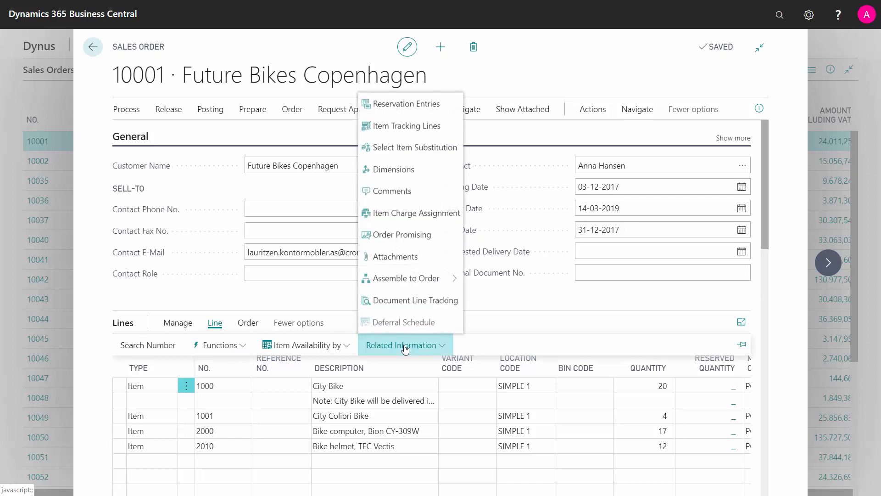
left_click(394, 169)
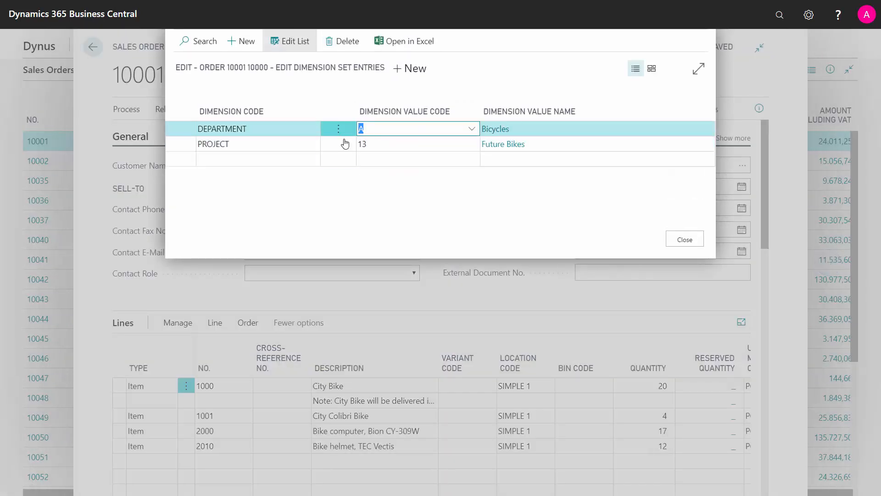
mouse_move(338, 144)
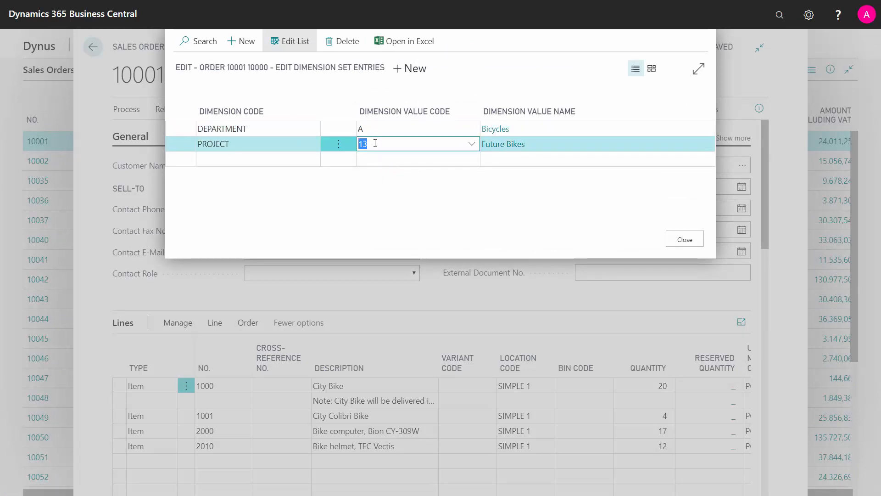
type("11")
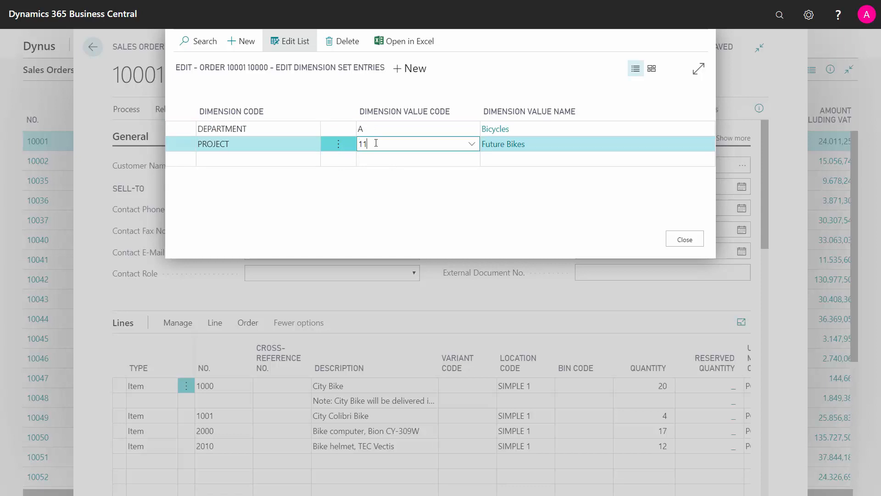